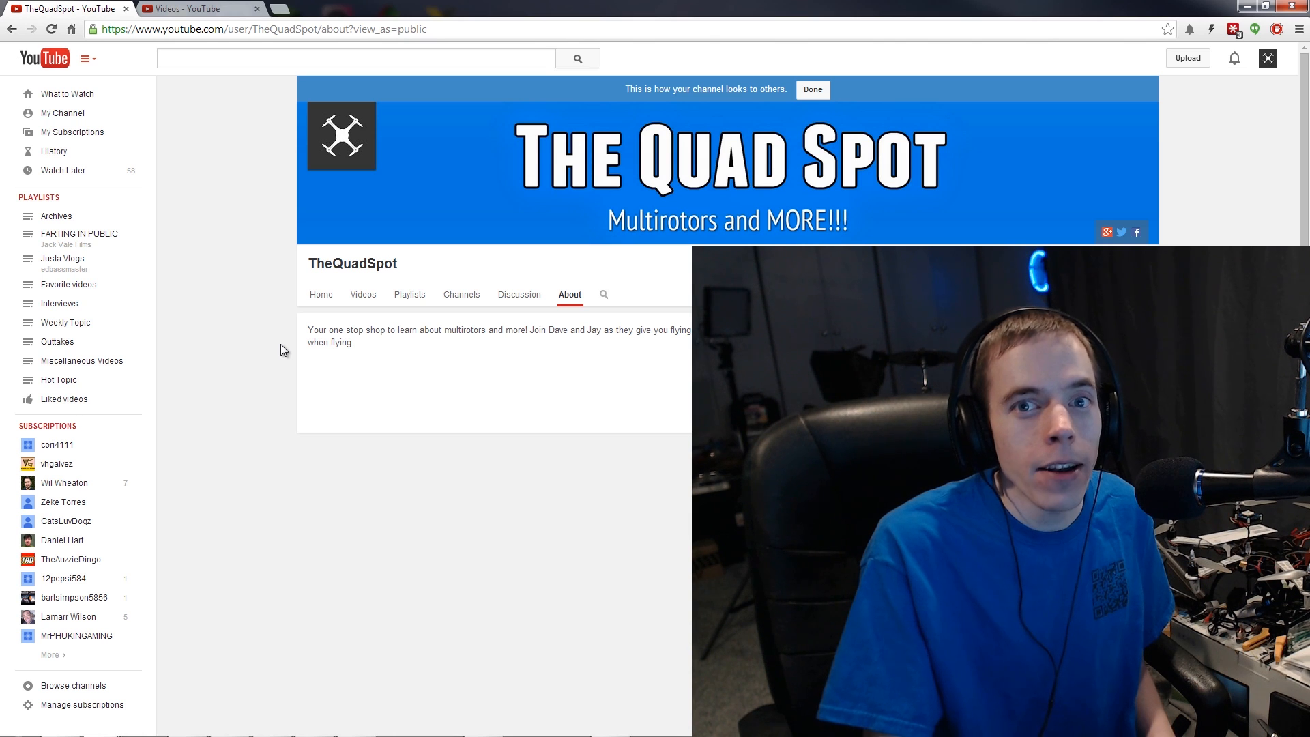
pyautogui.moveTo(286, 352)
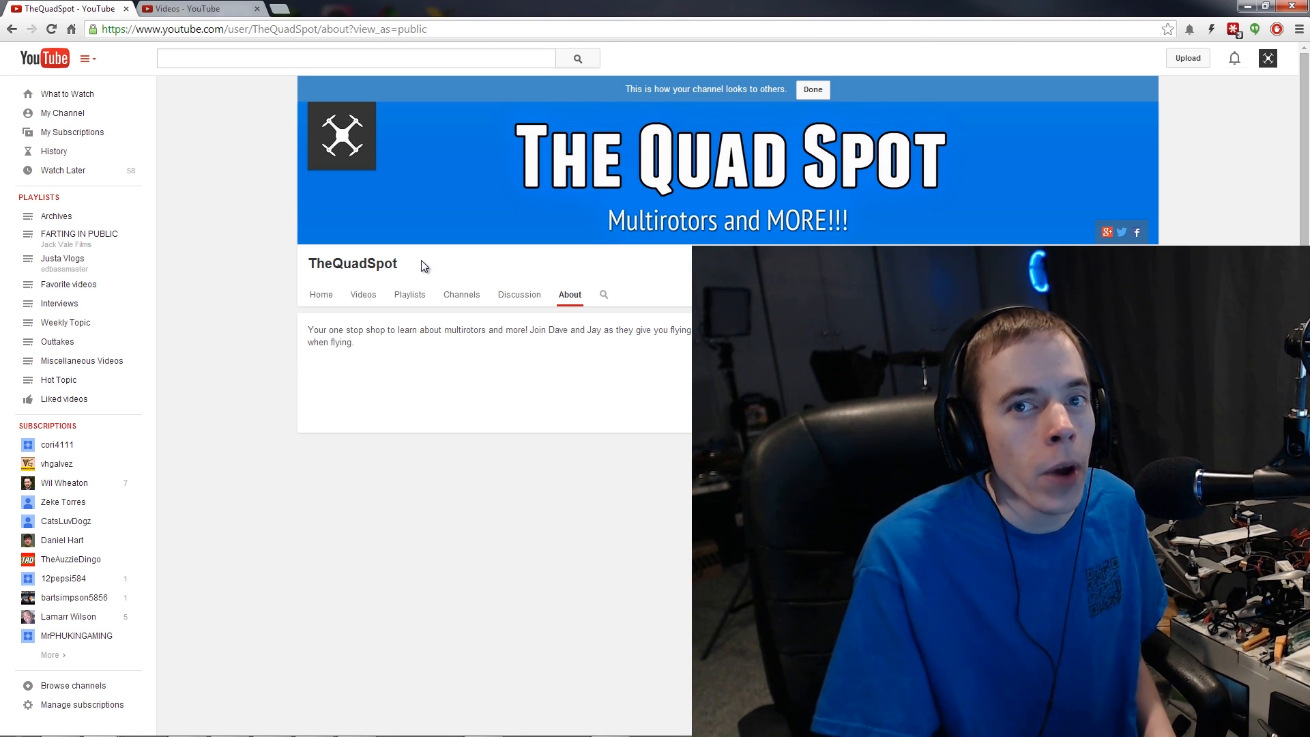
pyautogui.moveTo(440, 278)
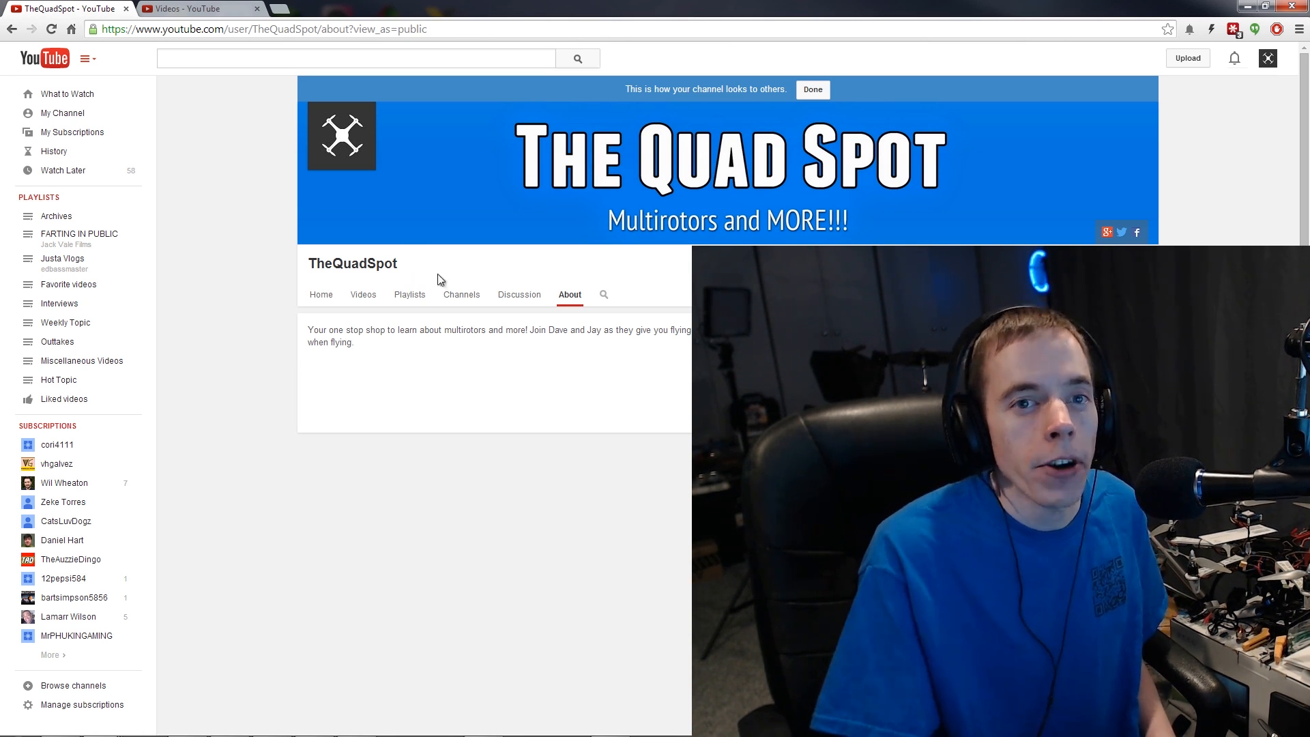
pyautogui.moveTo(465, 418)
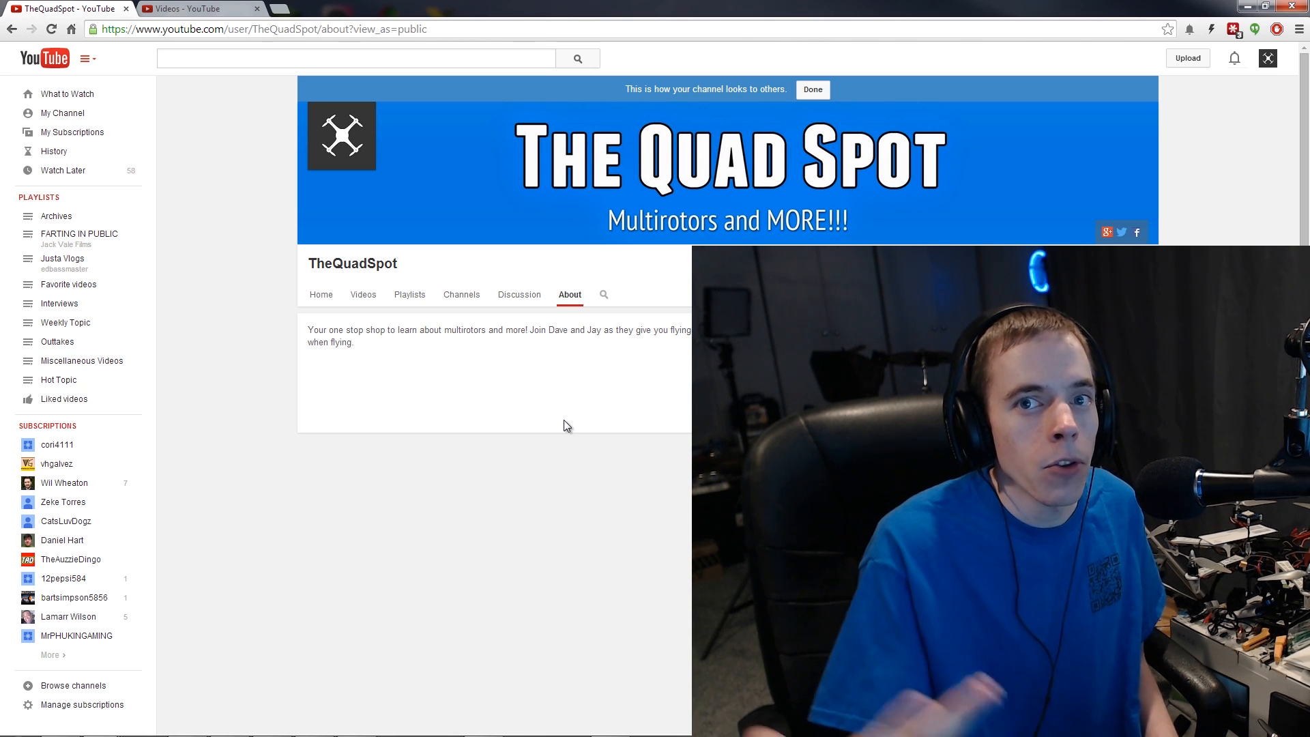
pyautogui.moveTo(744, 234)
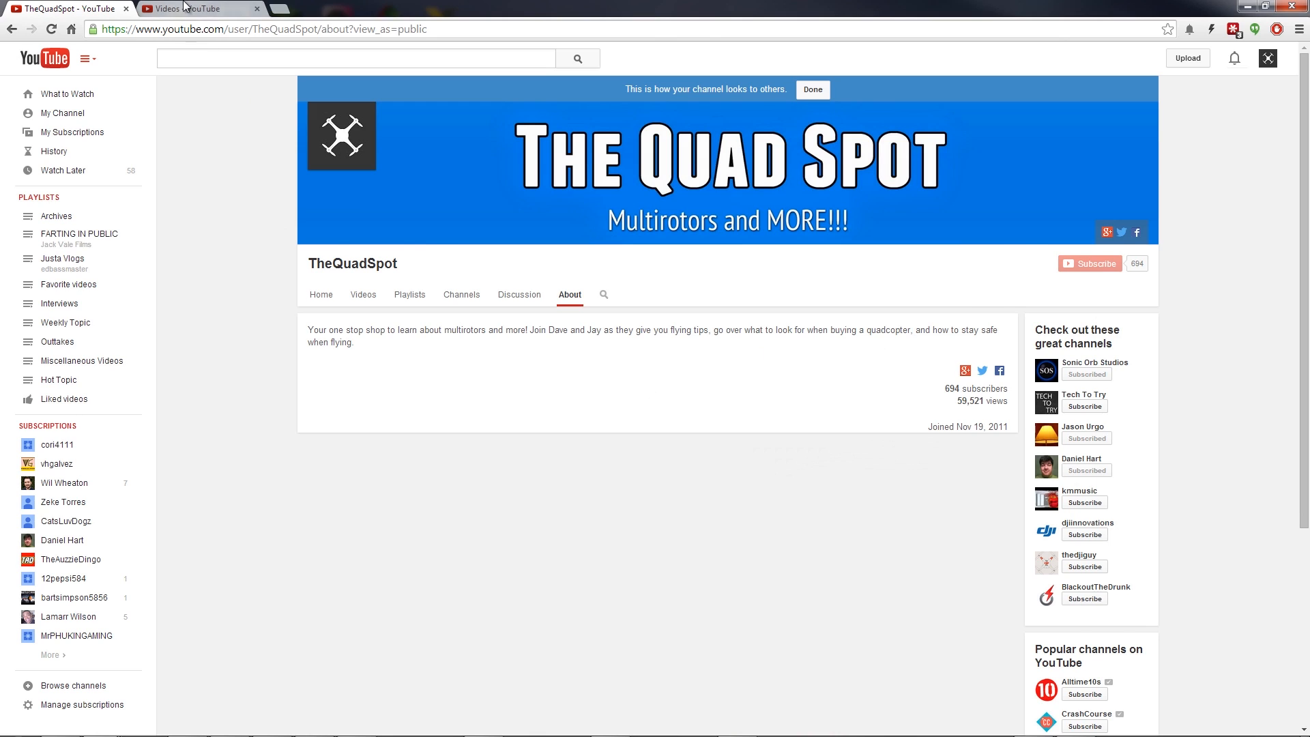
# - In Video Manager, open the Edit dropdown for 'SCAM SCHOOL - Interview with Brian Brushwood - 36'
pyautogui.click(201, 8)
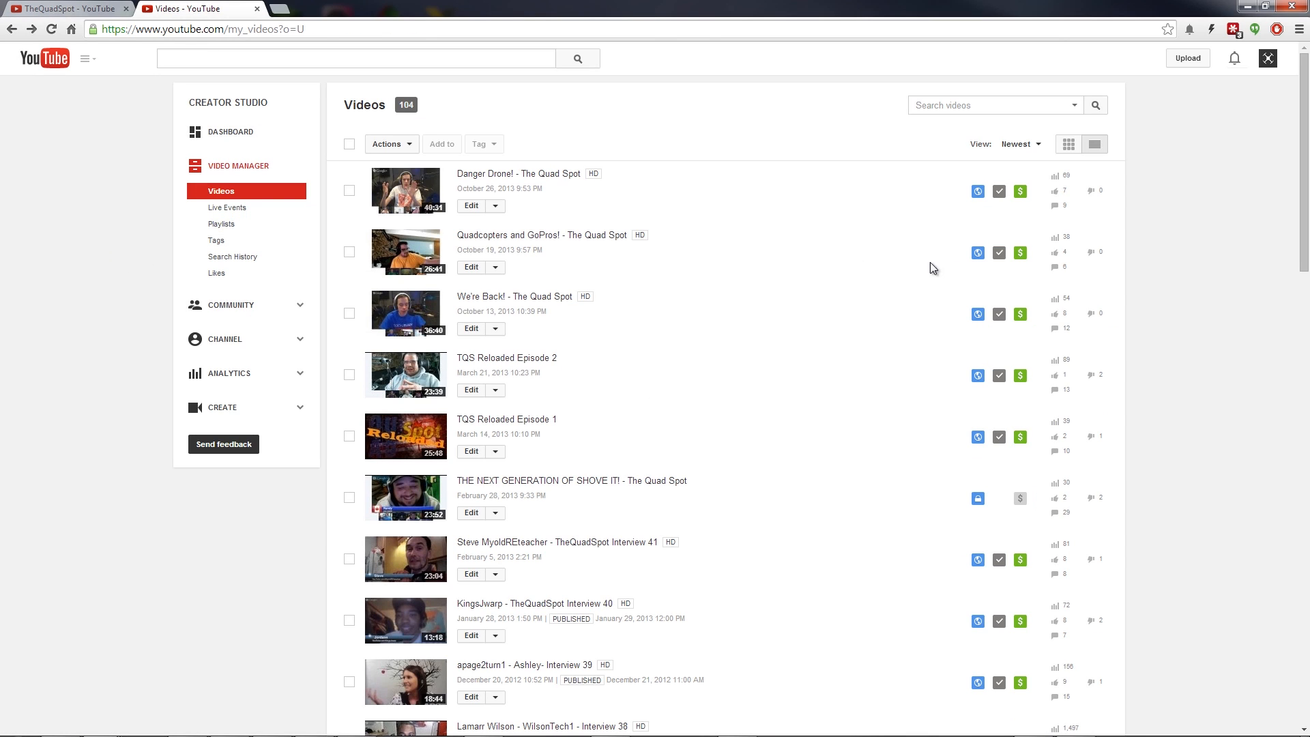
pyautogui.moveTo(242, 196)
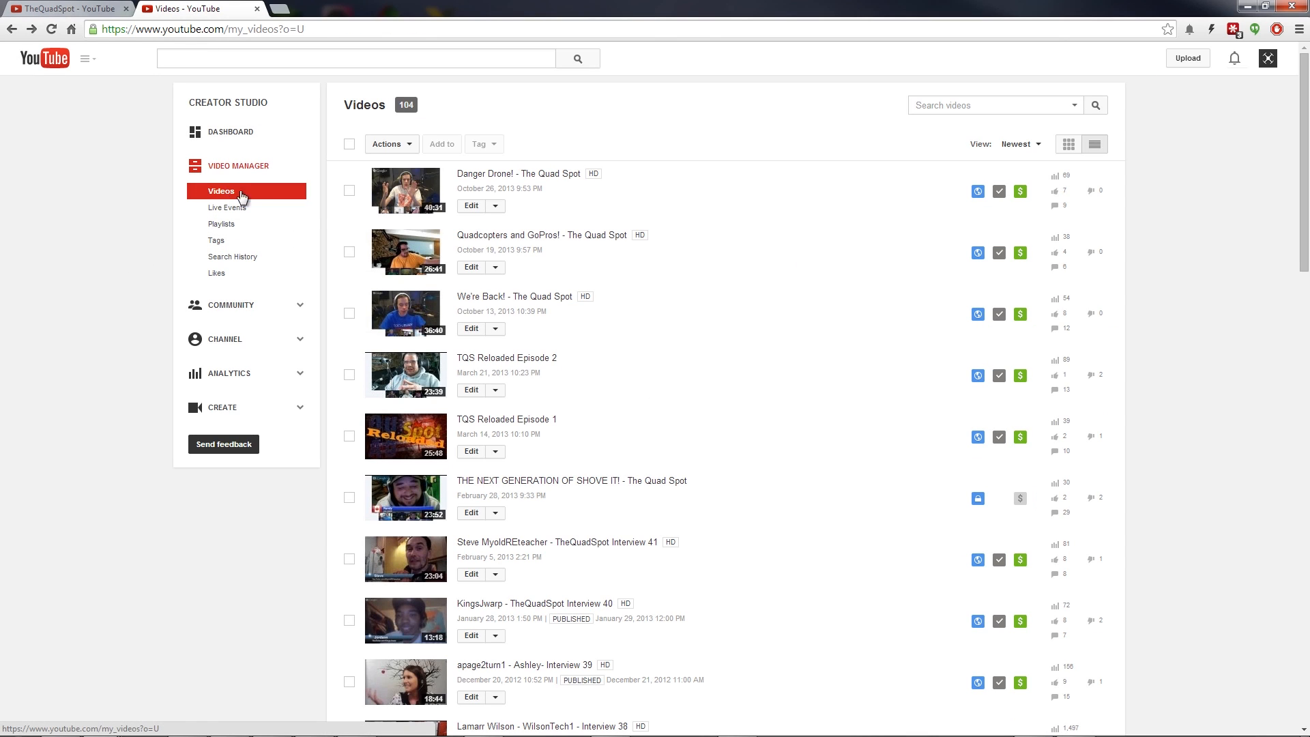
pyautogui.scroll(-3)
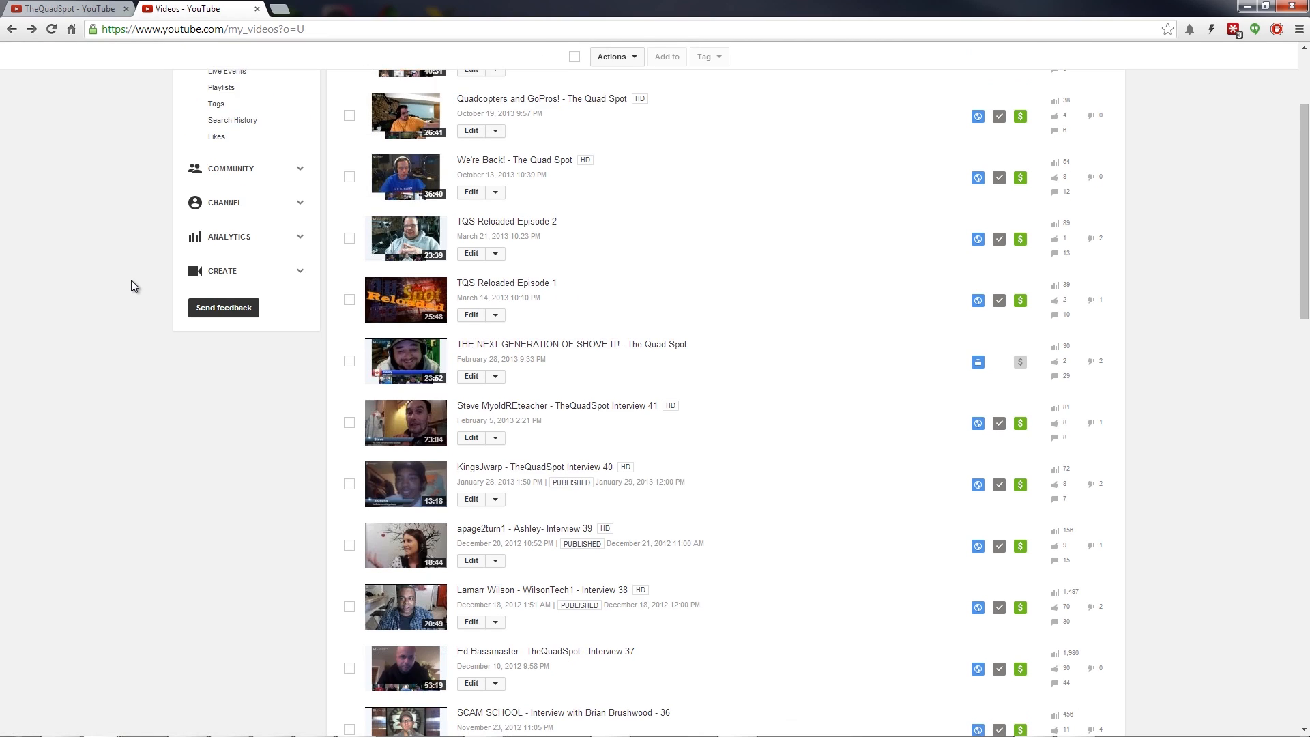
pyautogui.scroll(-3)
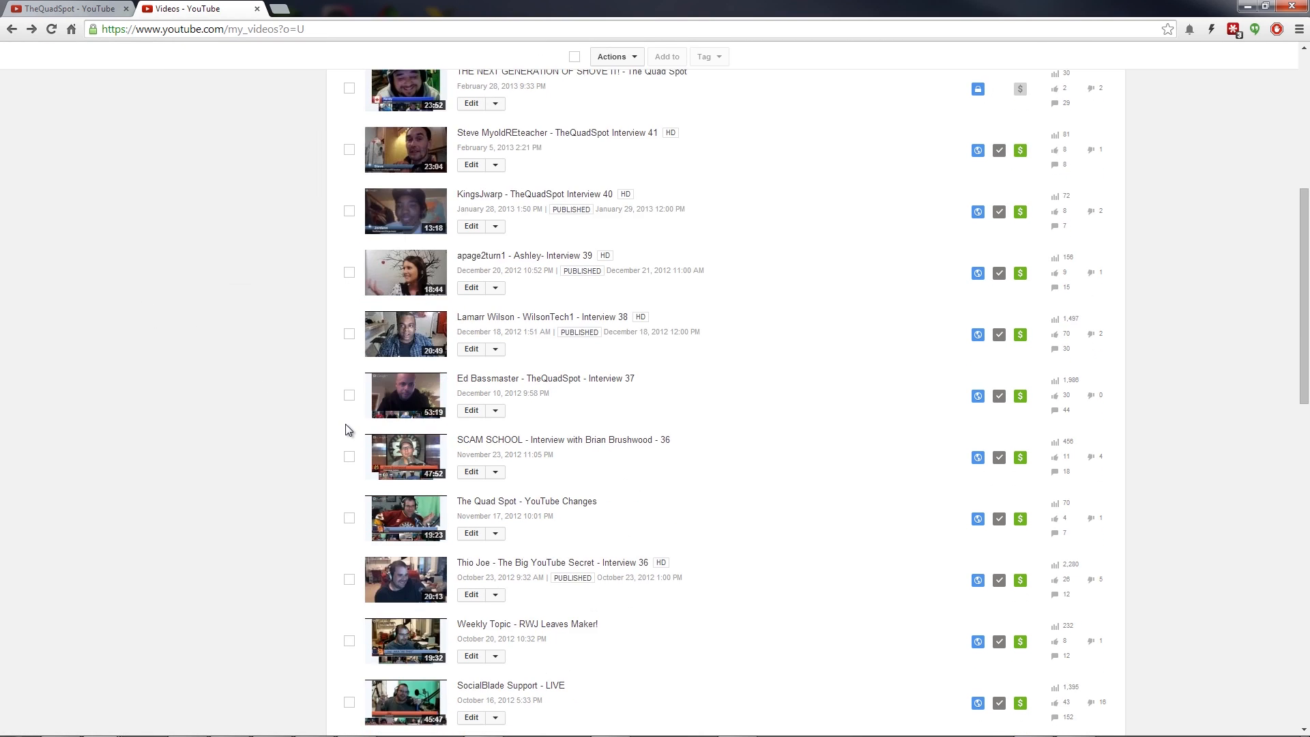
pyautogui.scroll(-3)
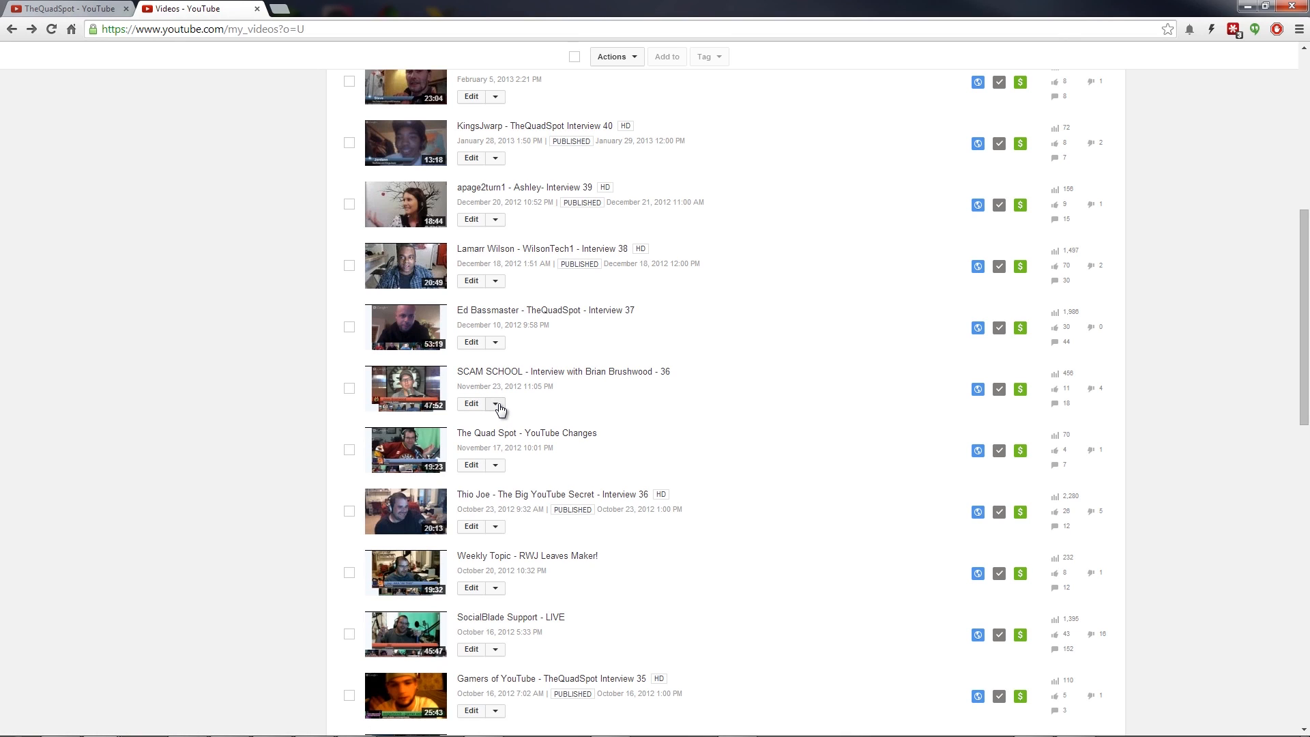
pyautogui.click(494, 403)
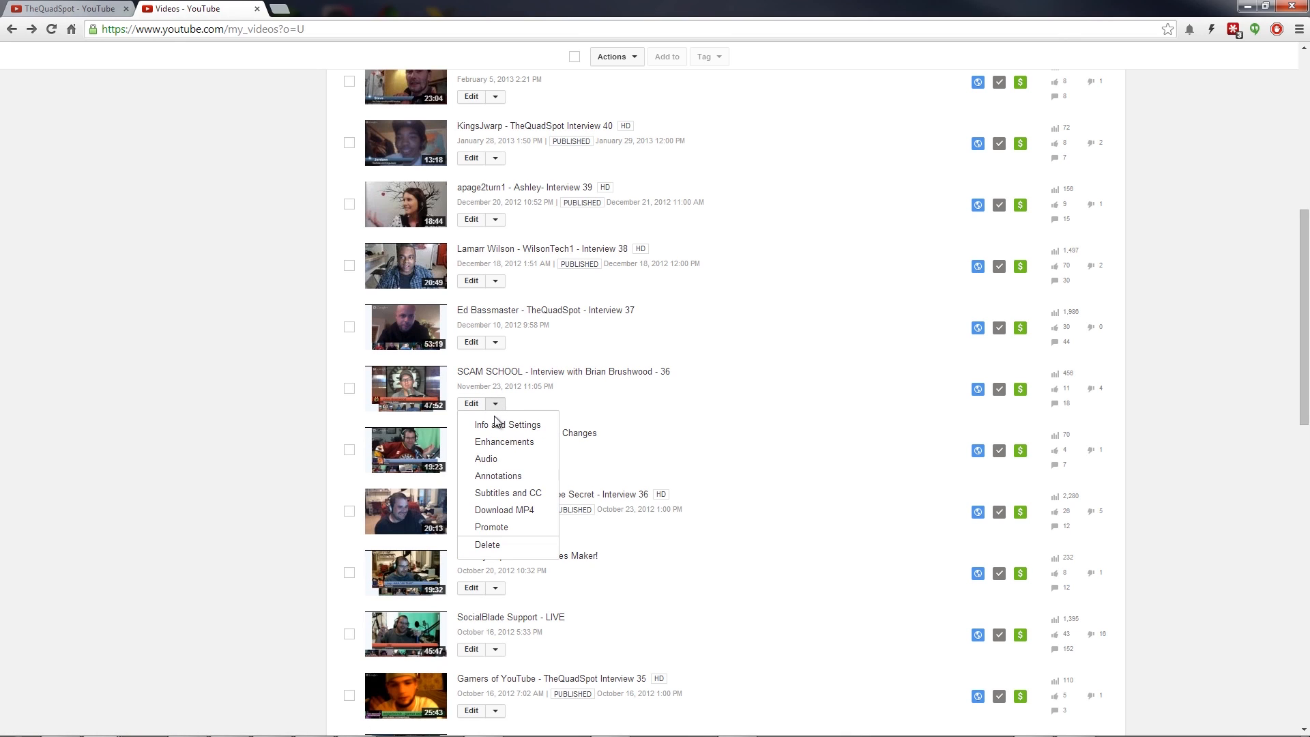
# - Open Enhancements for the interview and show its trim timeline
pyautogui.click(507, 424)
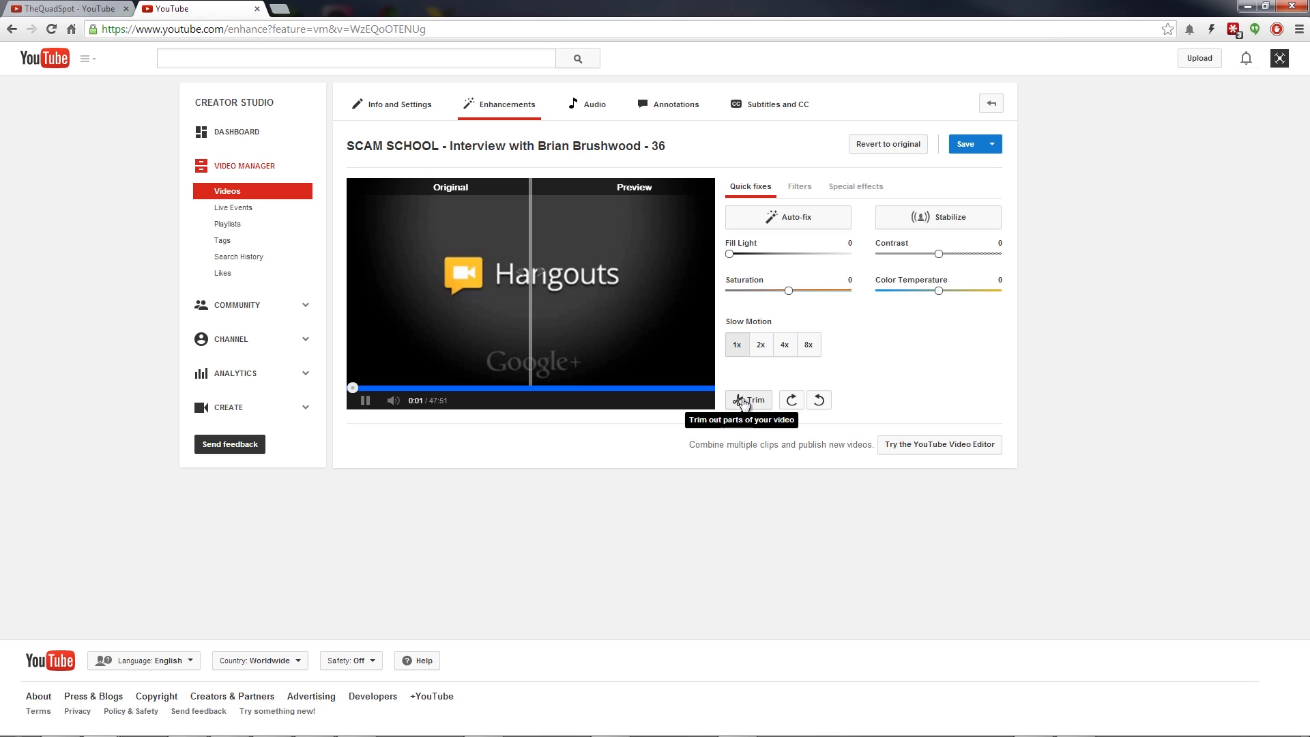
pyautogui.click(748, 399)
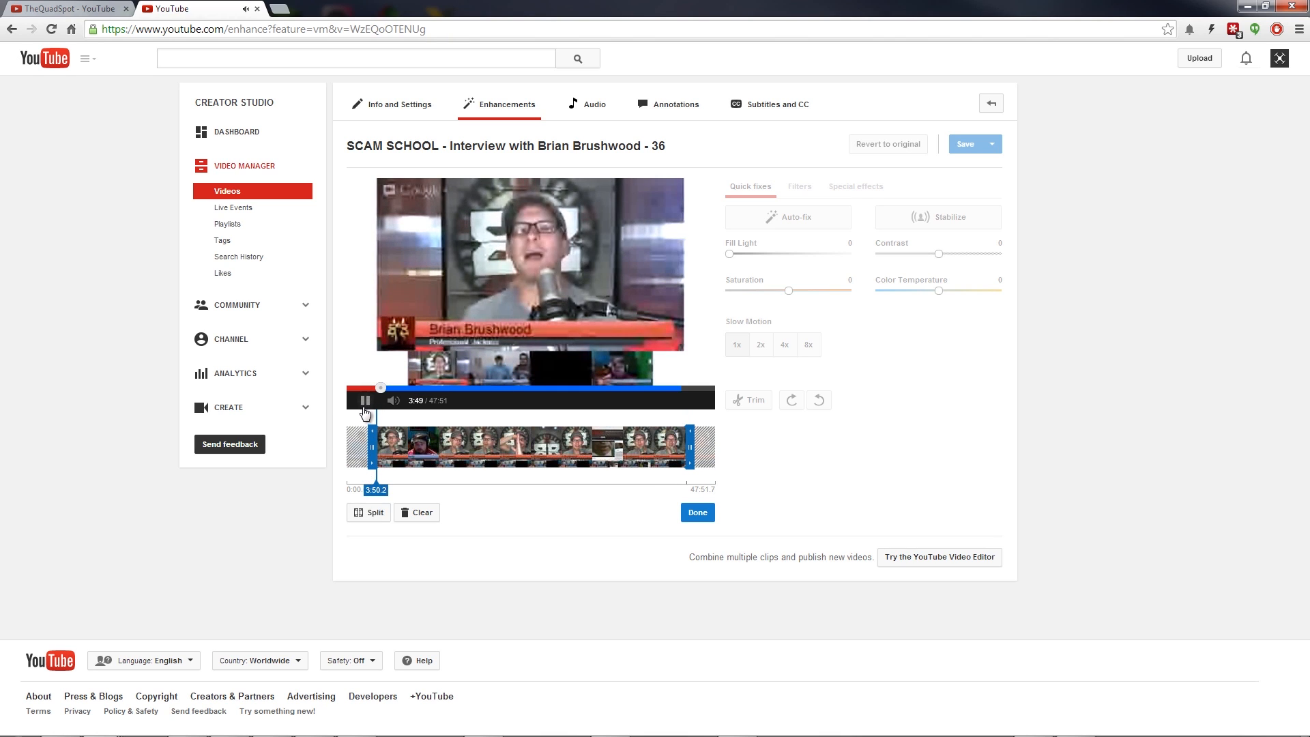
# - Pause playback, split the clip at 21:10 and 28:31, and delete the middle part
pyautogui.click(365, 401)
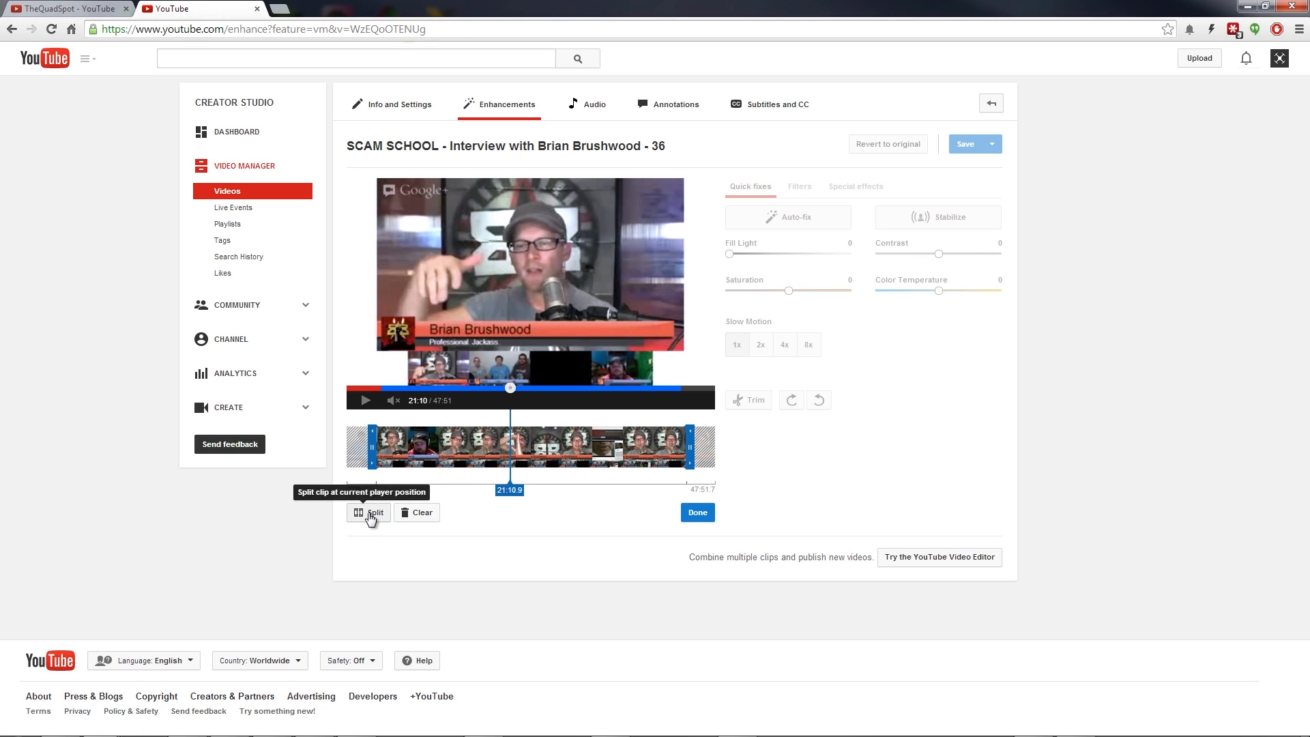
pyautogui.click(373, 512)
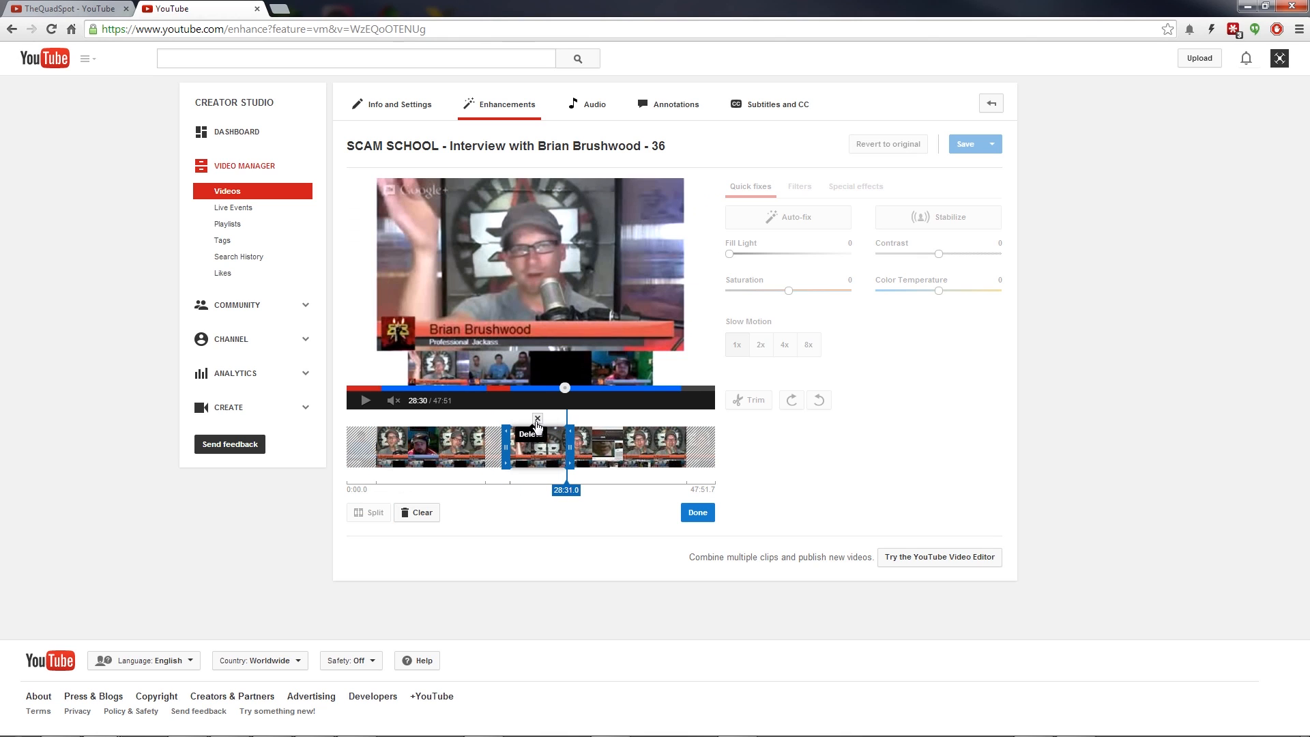
pyautogui.click(536, 418)
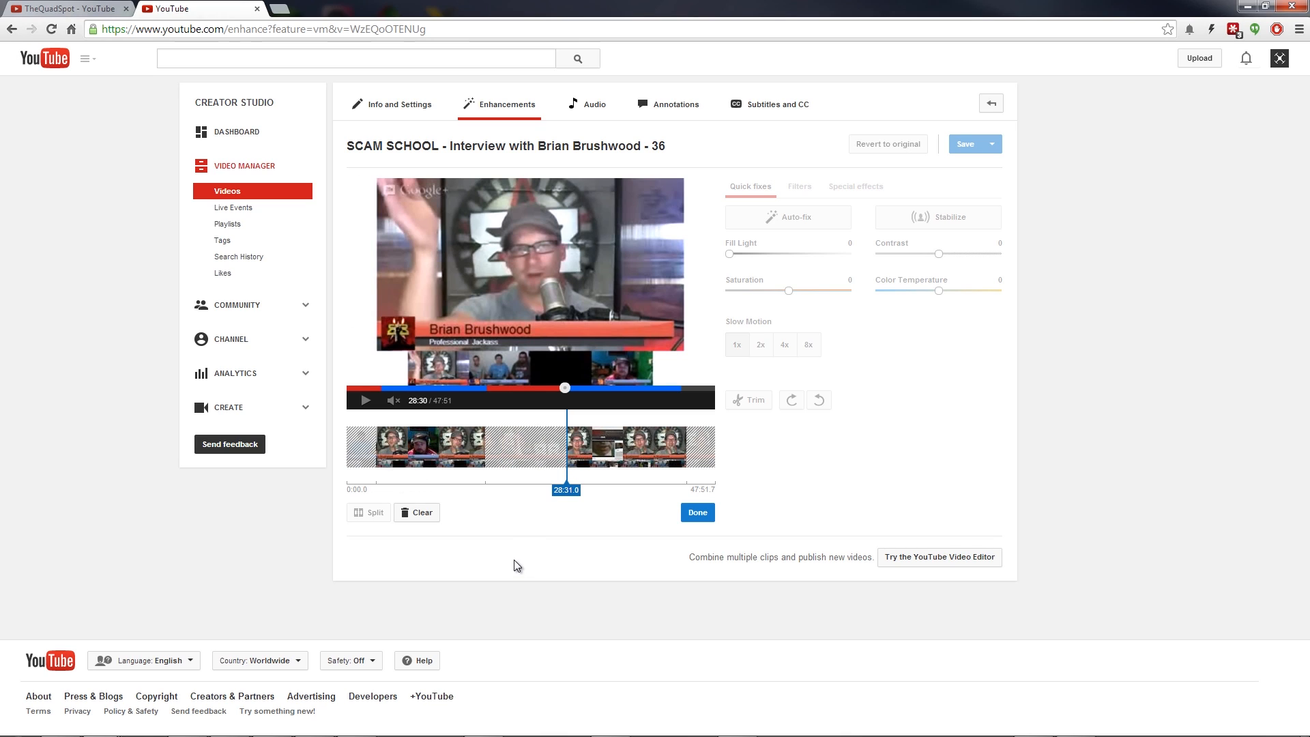
pyautogui.moveTo(573, 516)
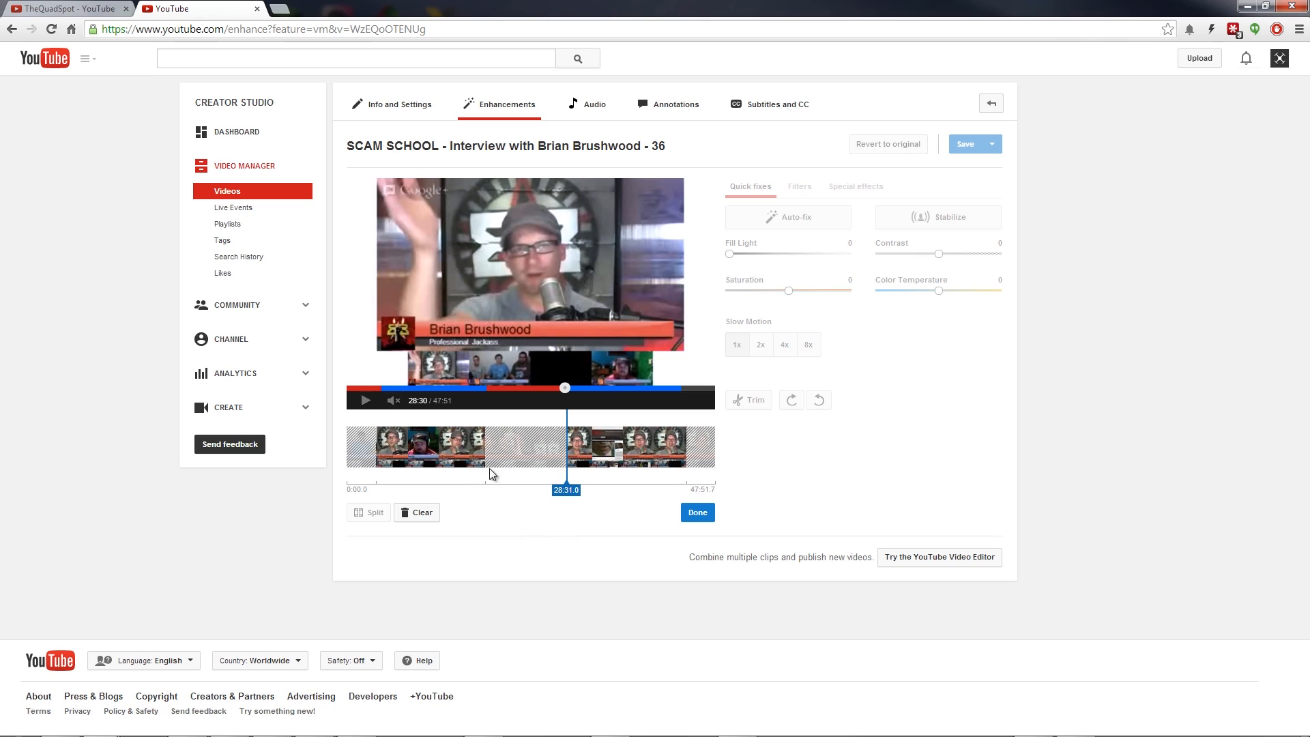
pyautogui.moveTo(535, 595)
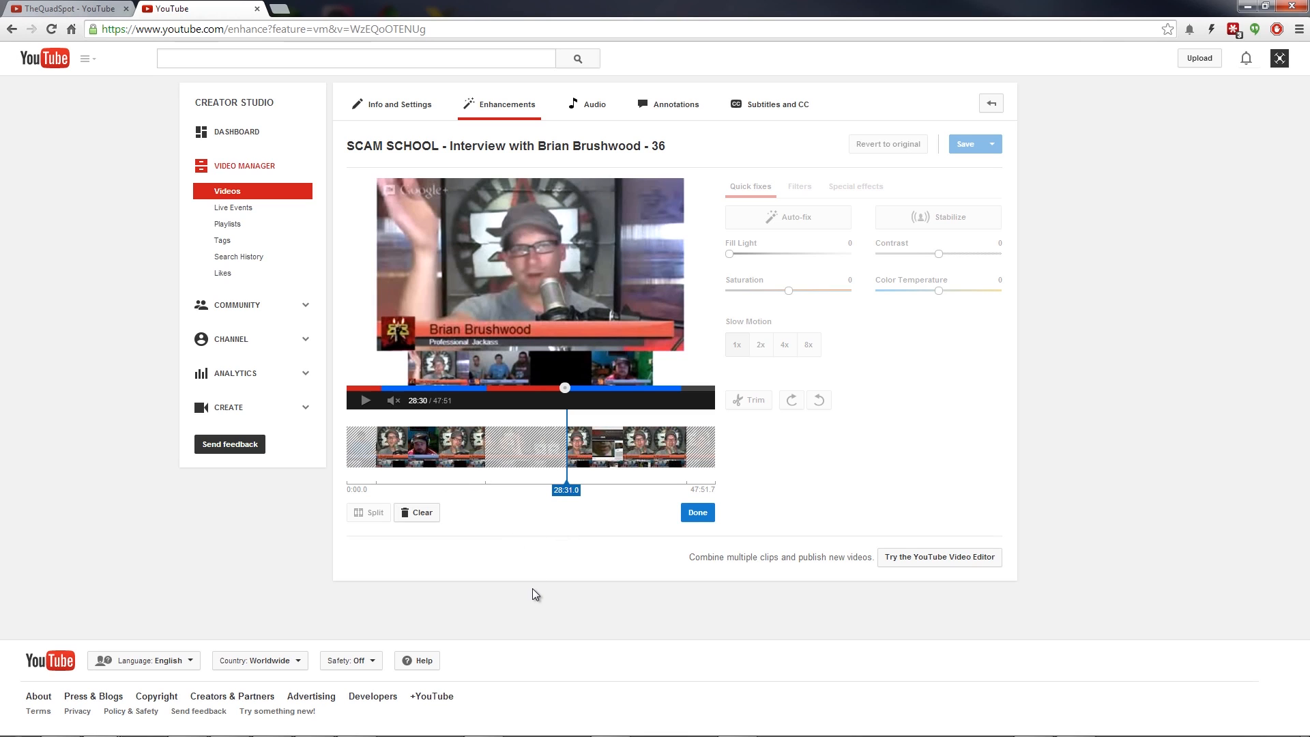
pyautogui.moveTo(570, 458)
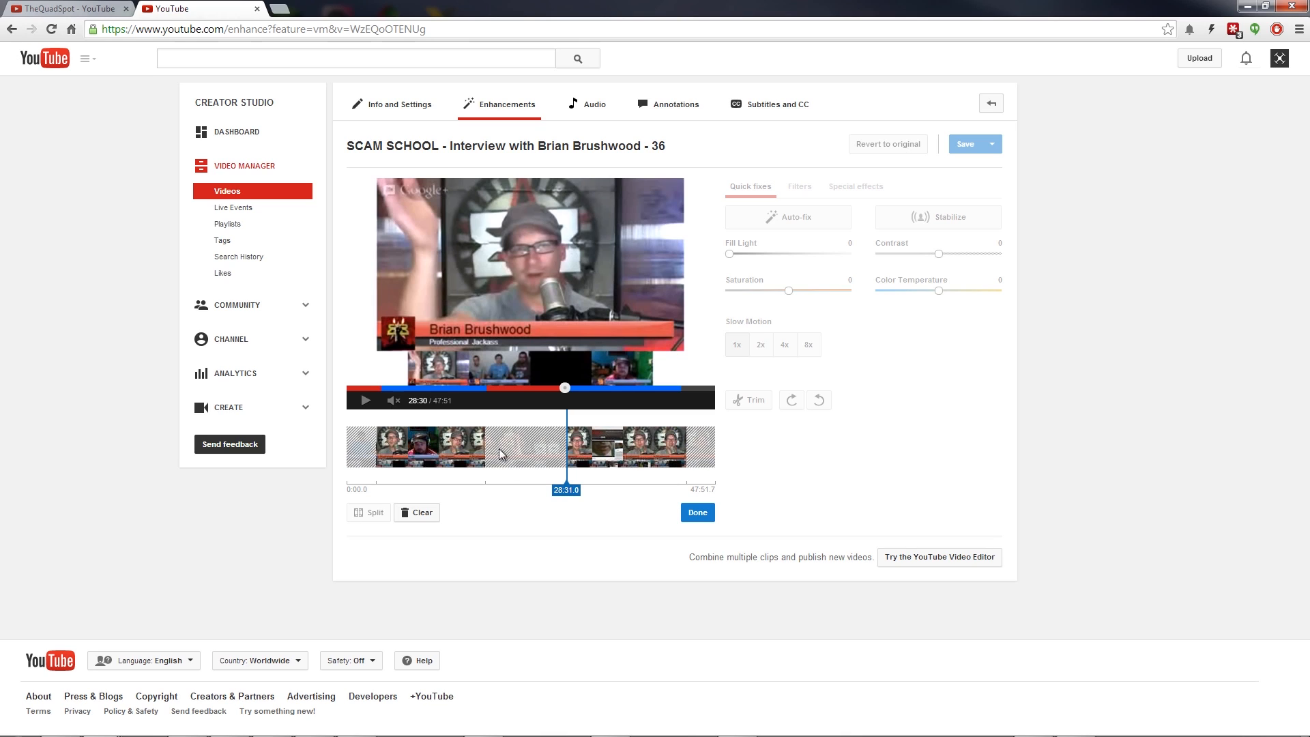
pyautogui.moveTo(502, 451)
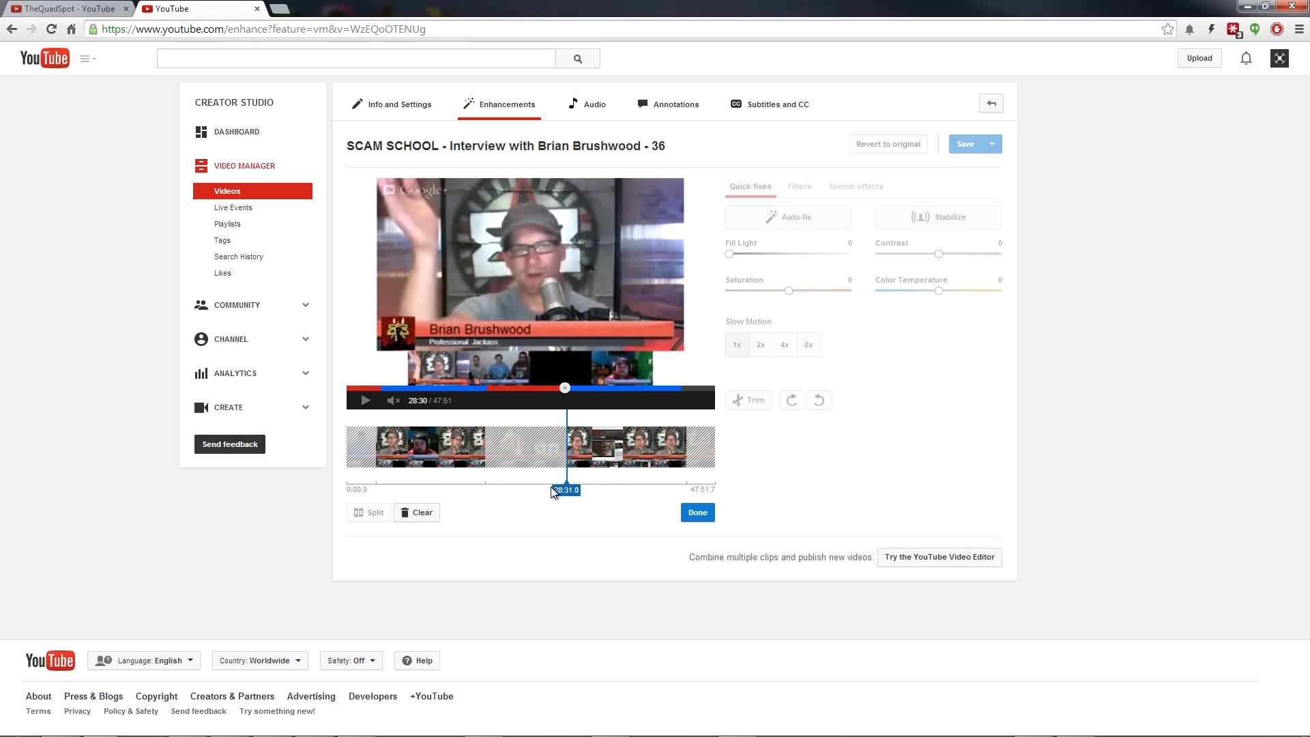
pyautogui.moveTo(558, 554)
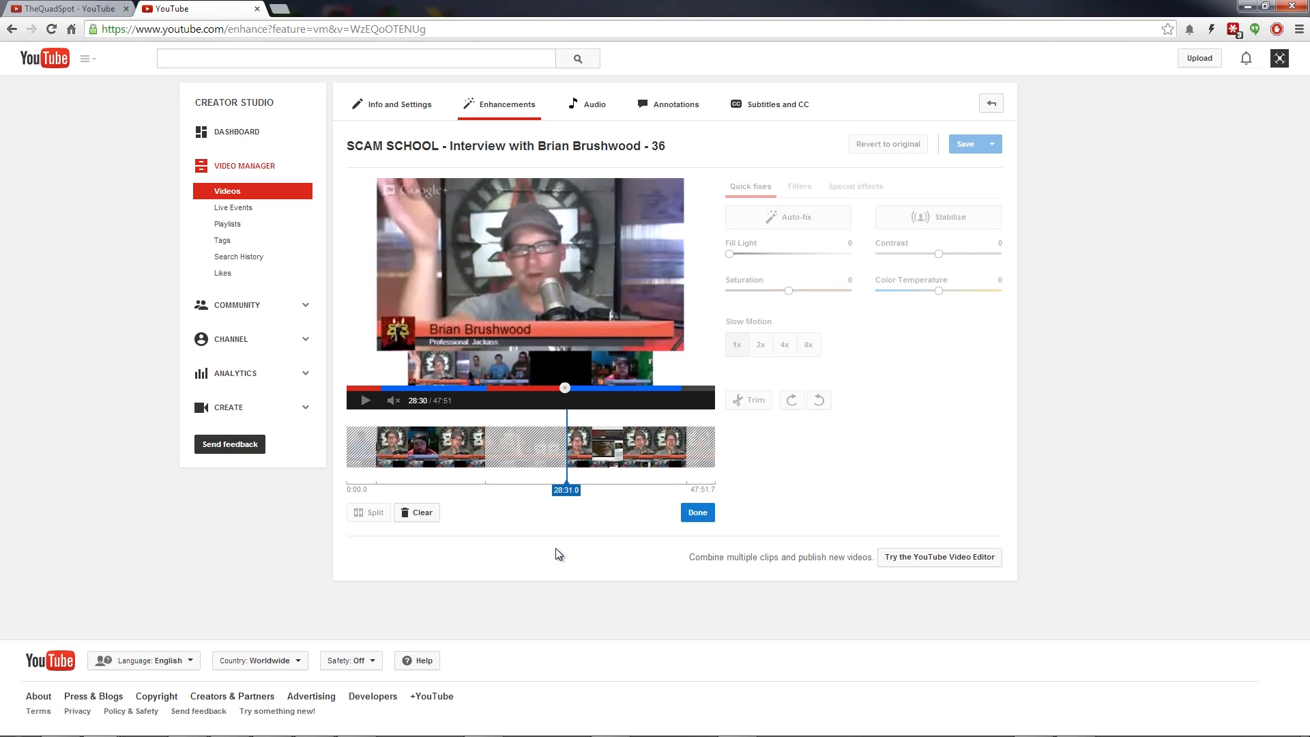
pyautogui.moveTo(552, 558)
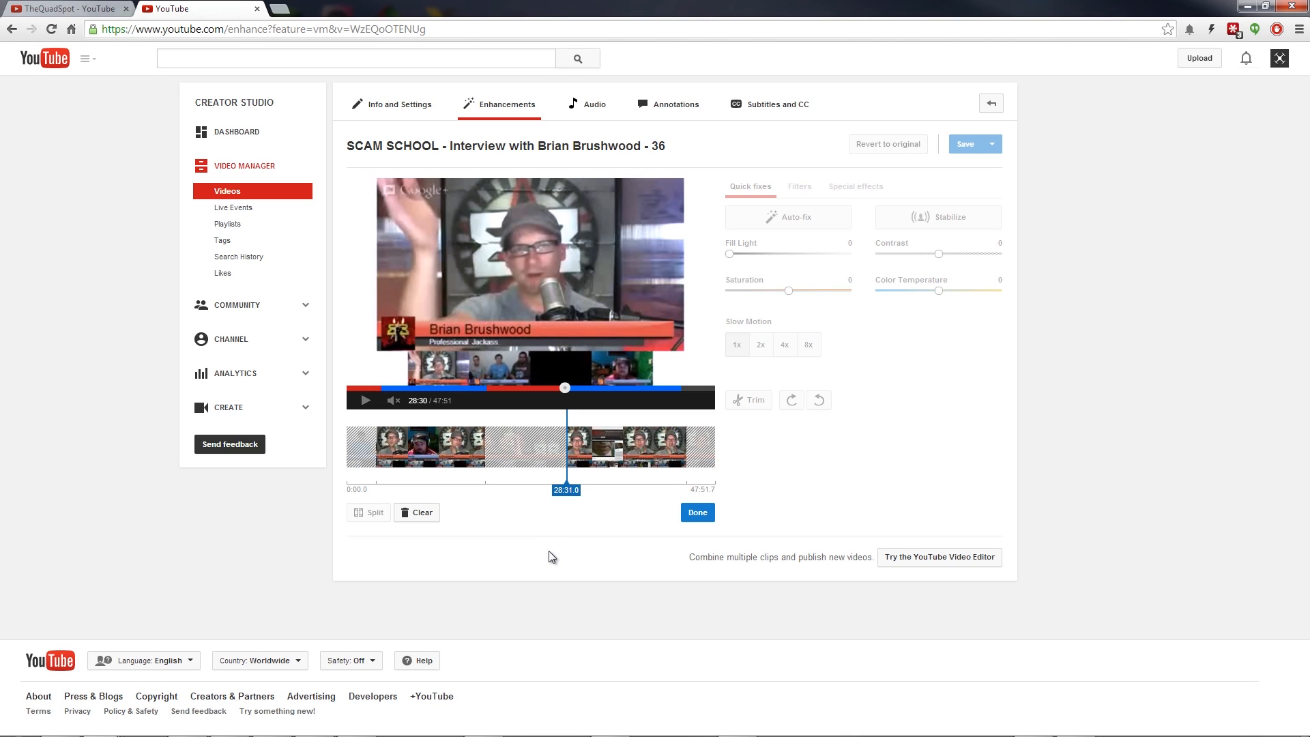
pyautogui.moveTo(539, 570)
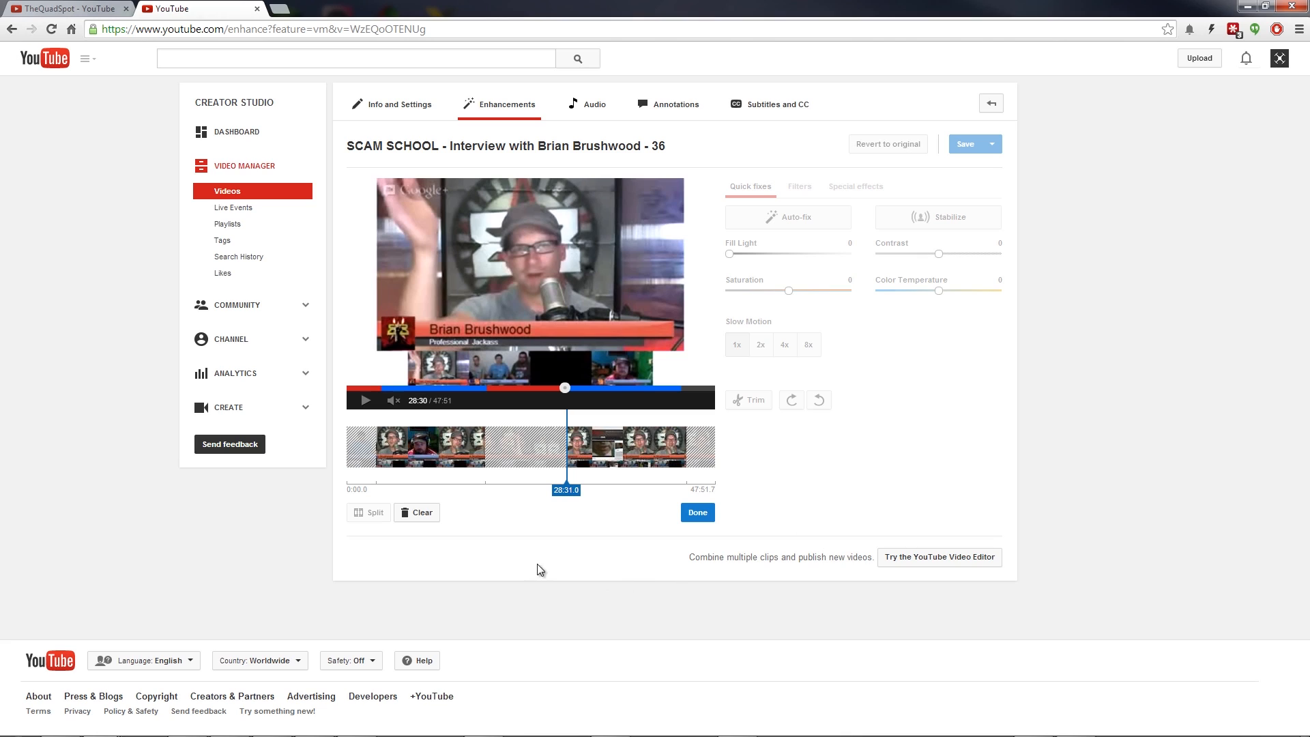
pyautogui.moveTo(516, 569)
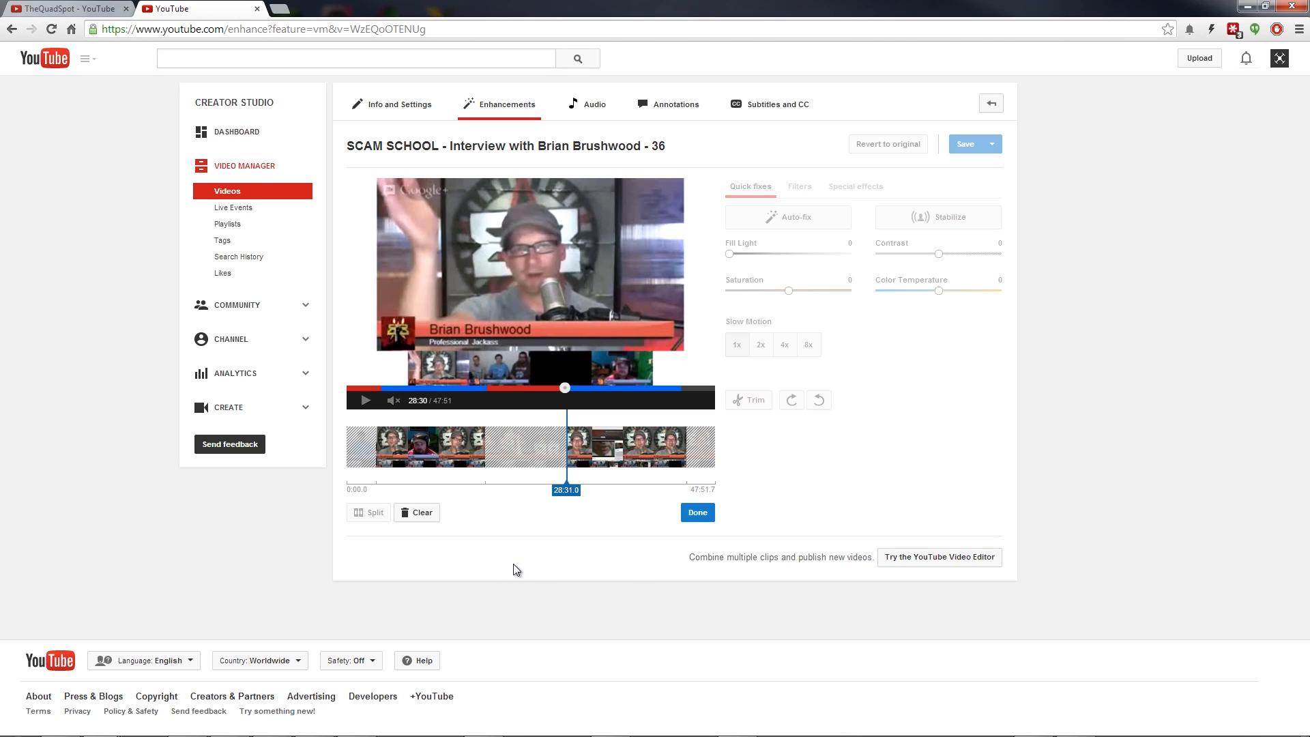
pyautogui.moveTo(503, 580)
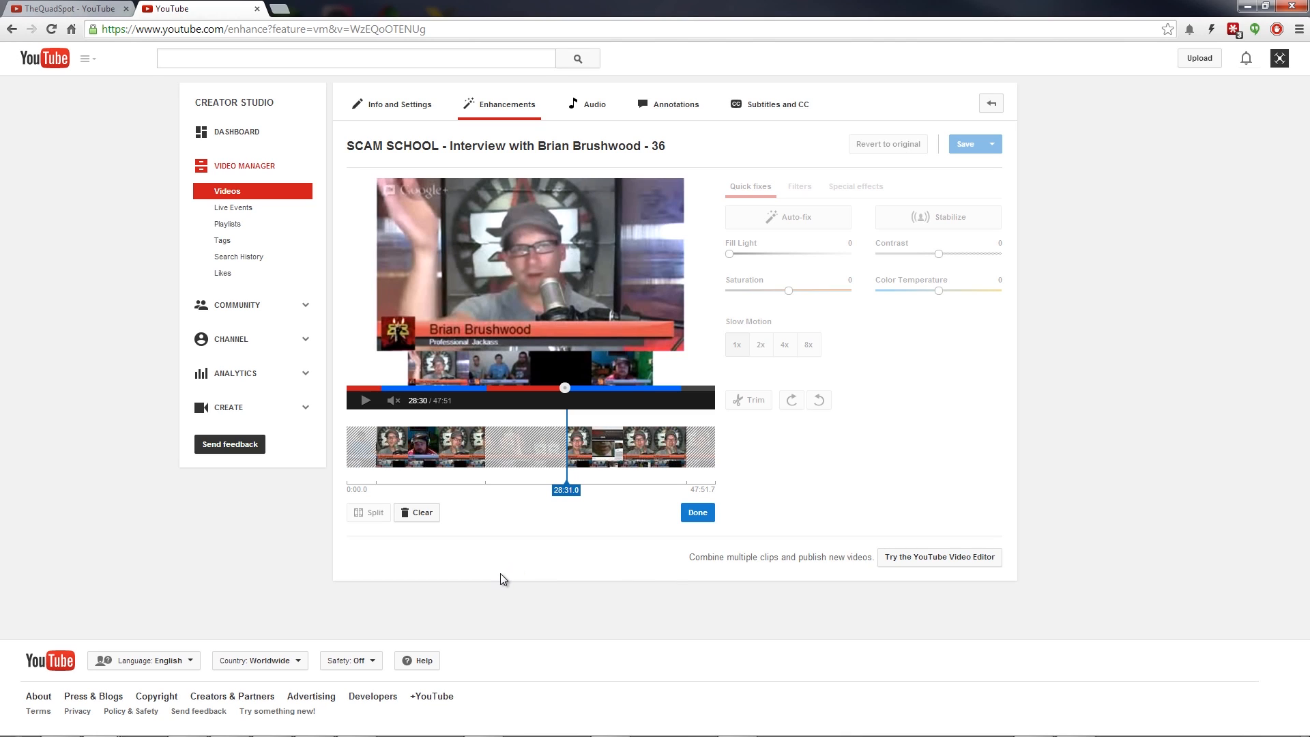
pyautogui.moveTo(573, 514)
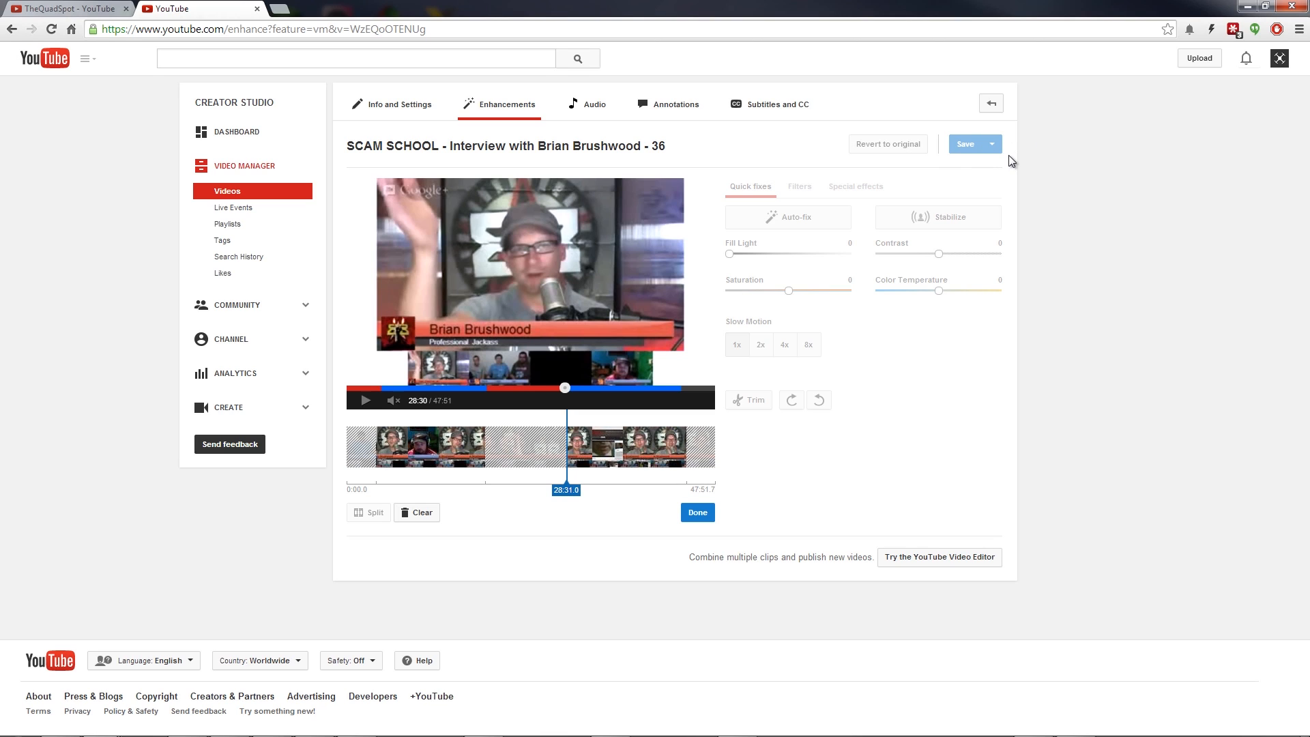
pyautogui.moveTo(1060, 250)
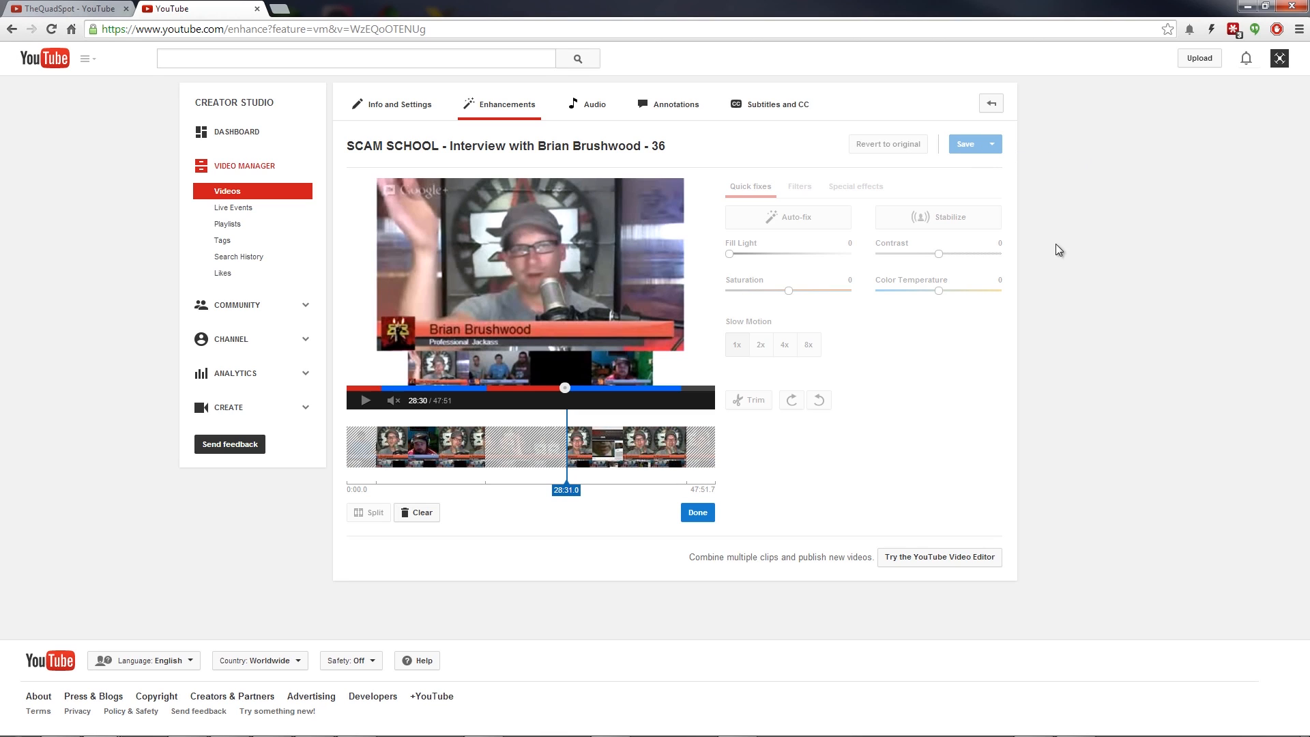
pyautogui.moveTo(1083, 176)
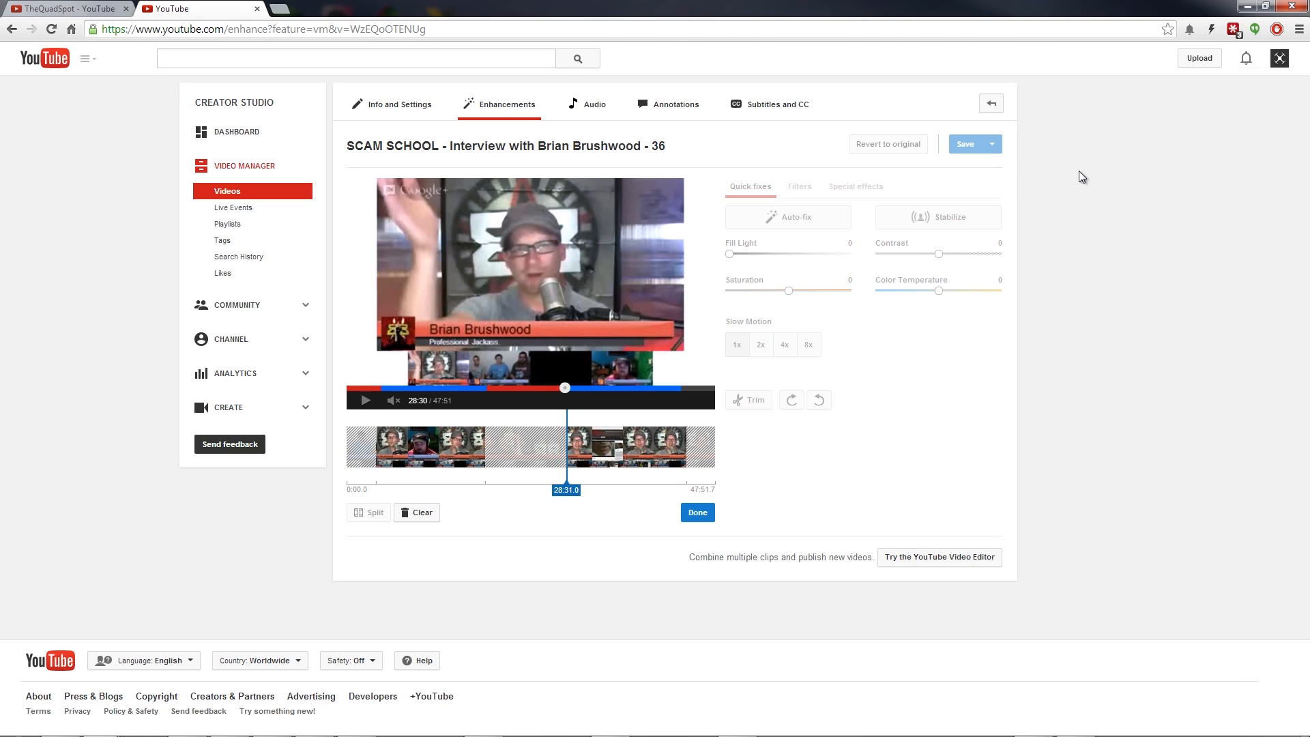
pyautogui.moveTo(900, 267)
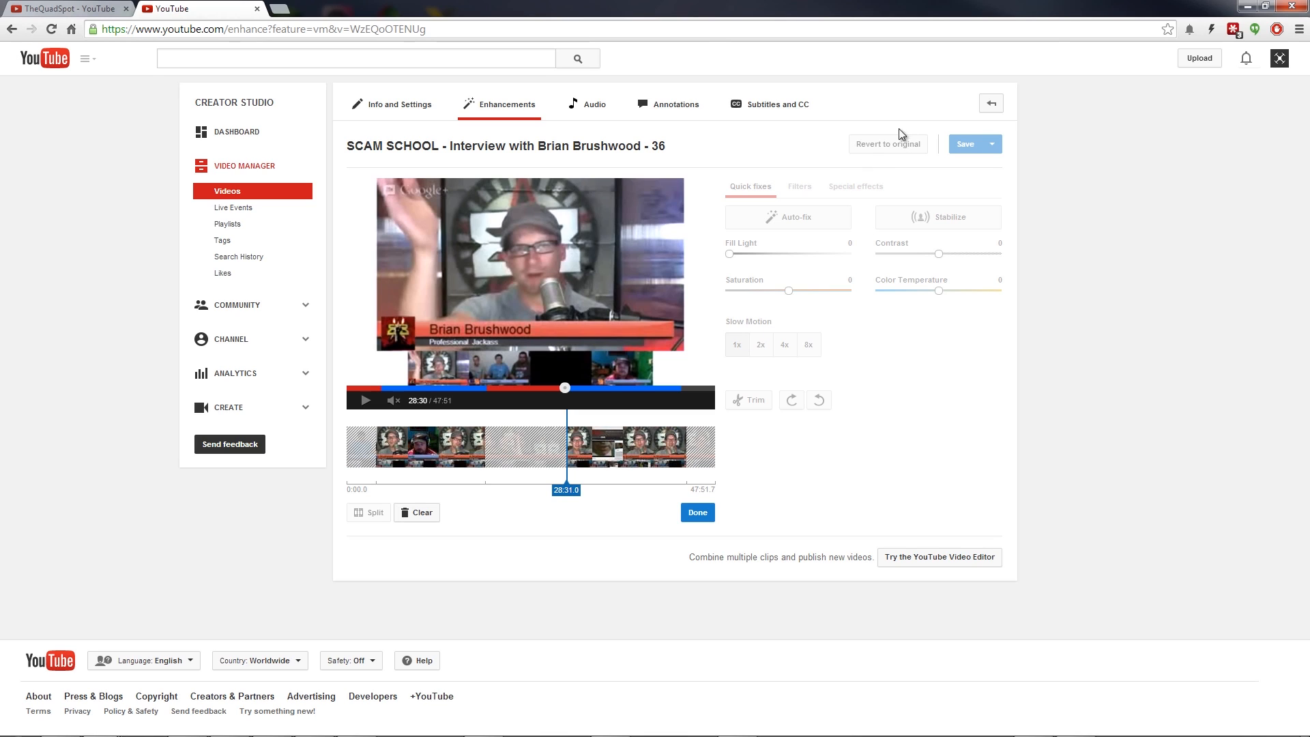
pyautogui.moveTo(892, 154)
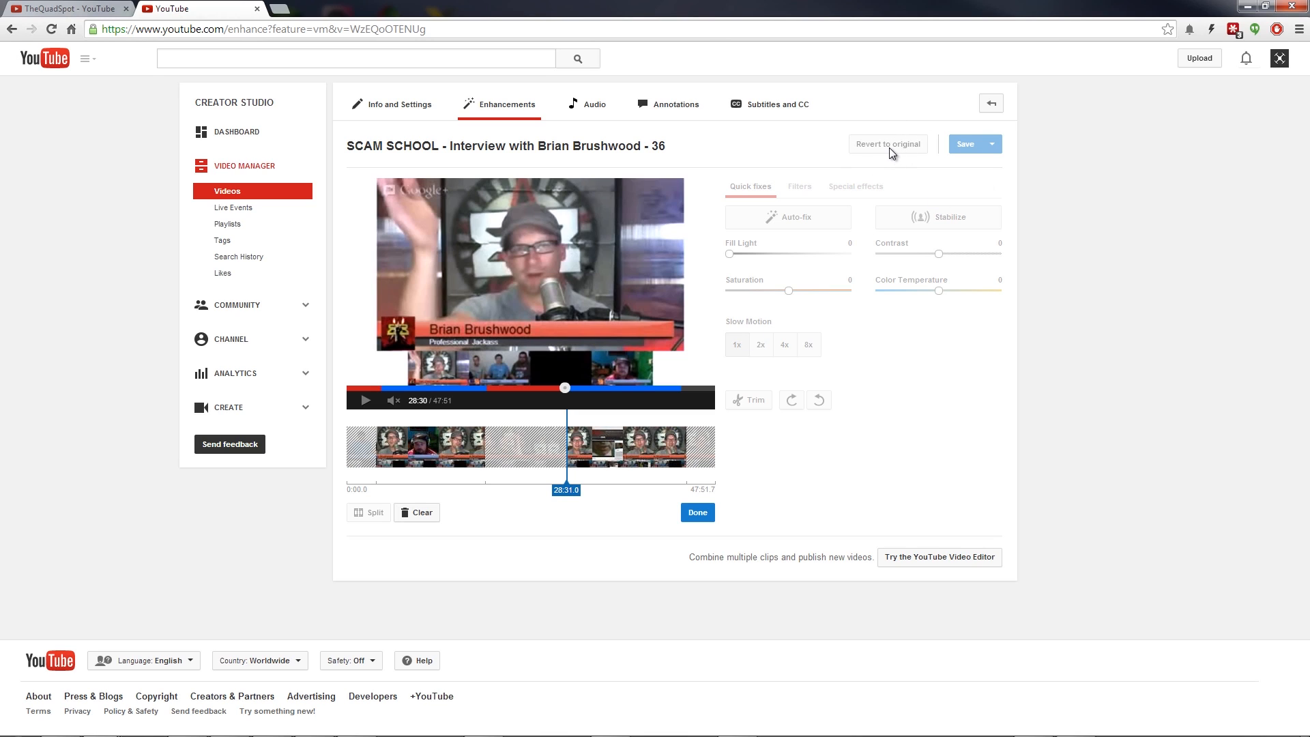
pyautogui.moveTo(415, 513)
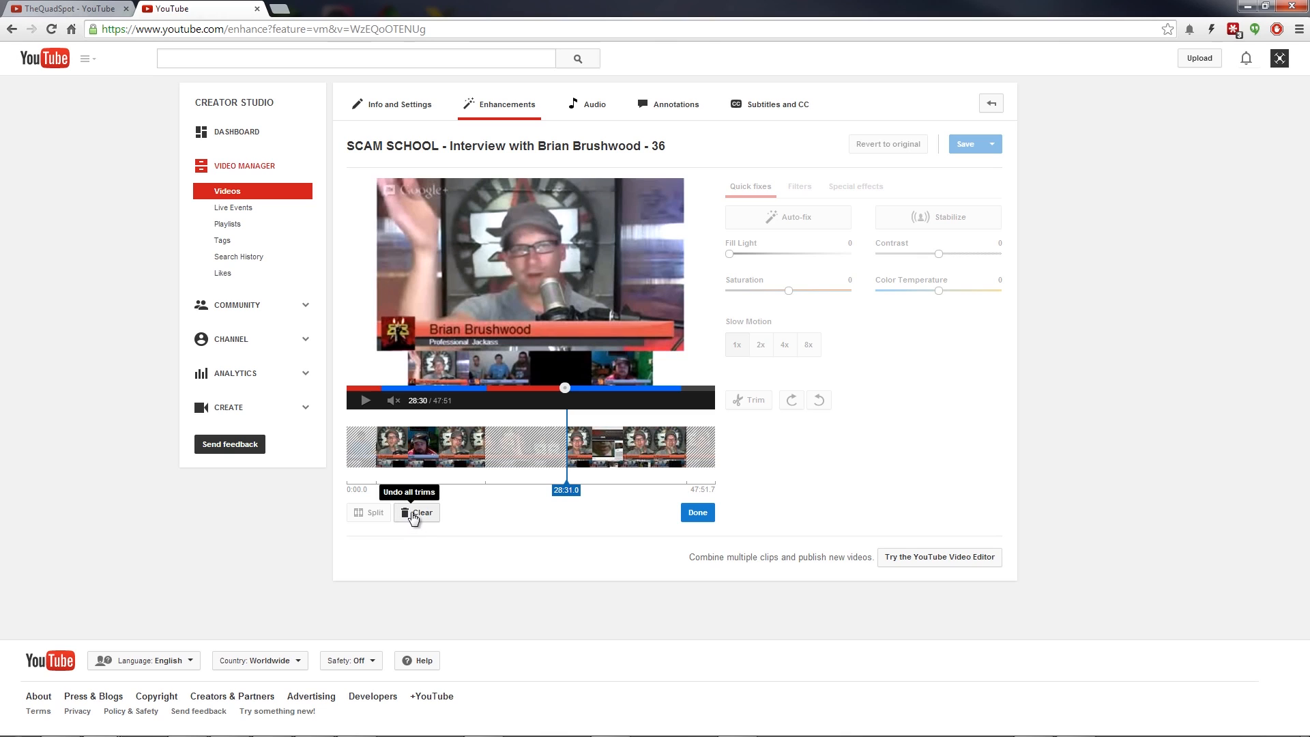
# - Clear all trims so the timeline spans the full 47:51 interview again
pyautogui.click(421, 512)
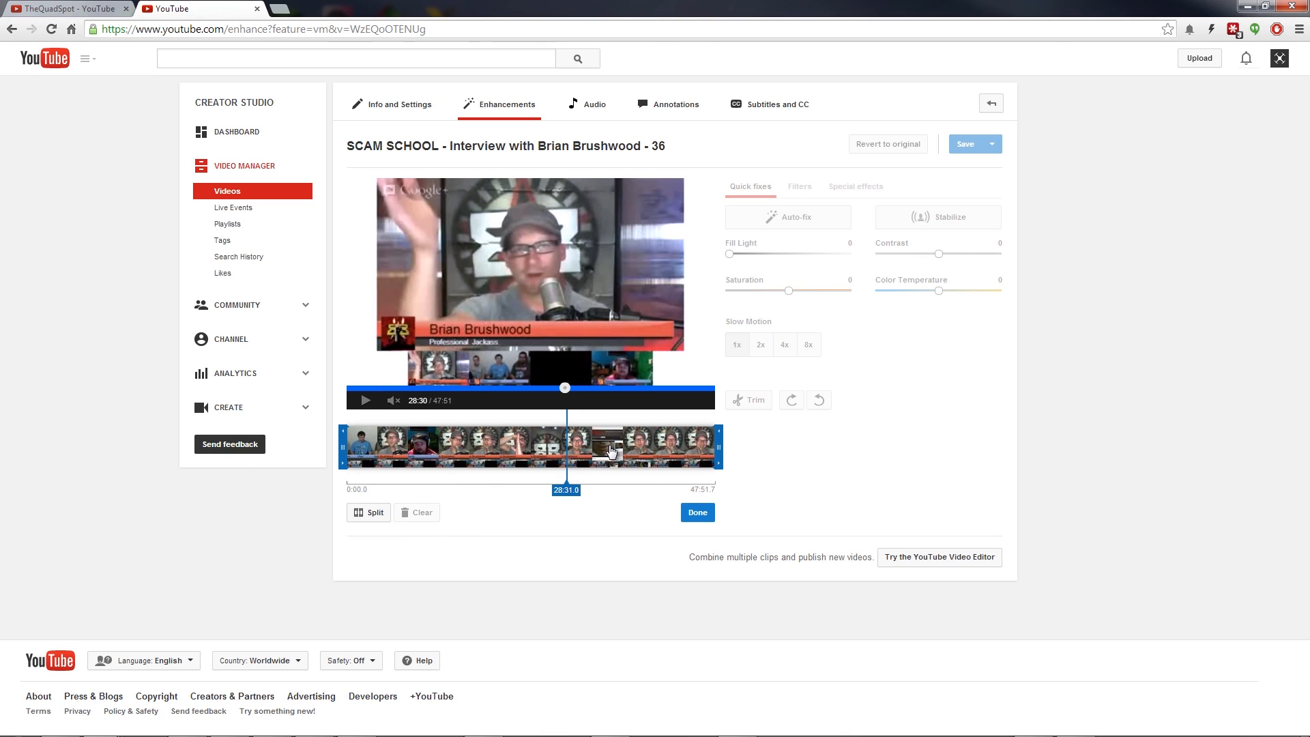
pyautogui.moveTo(591, 453)
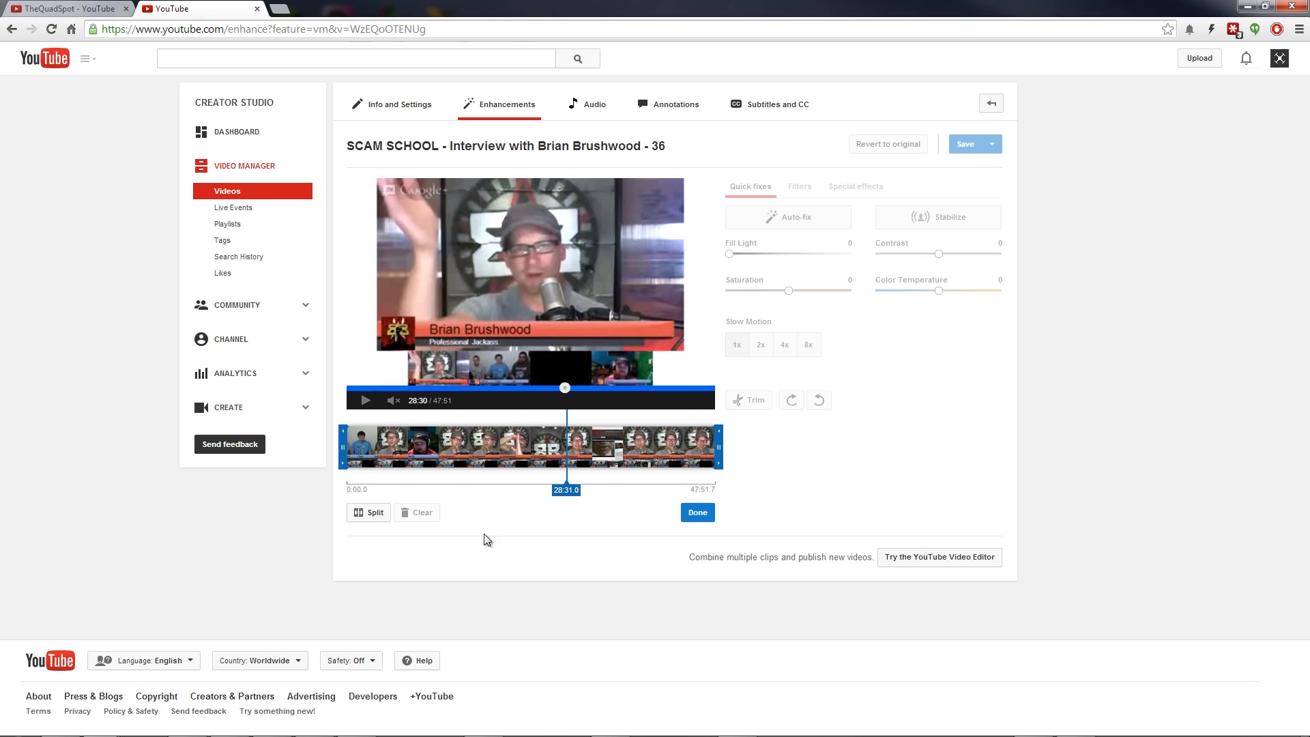
pyautogui.moveTo(866, 443)
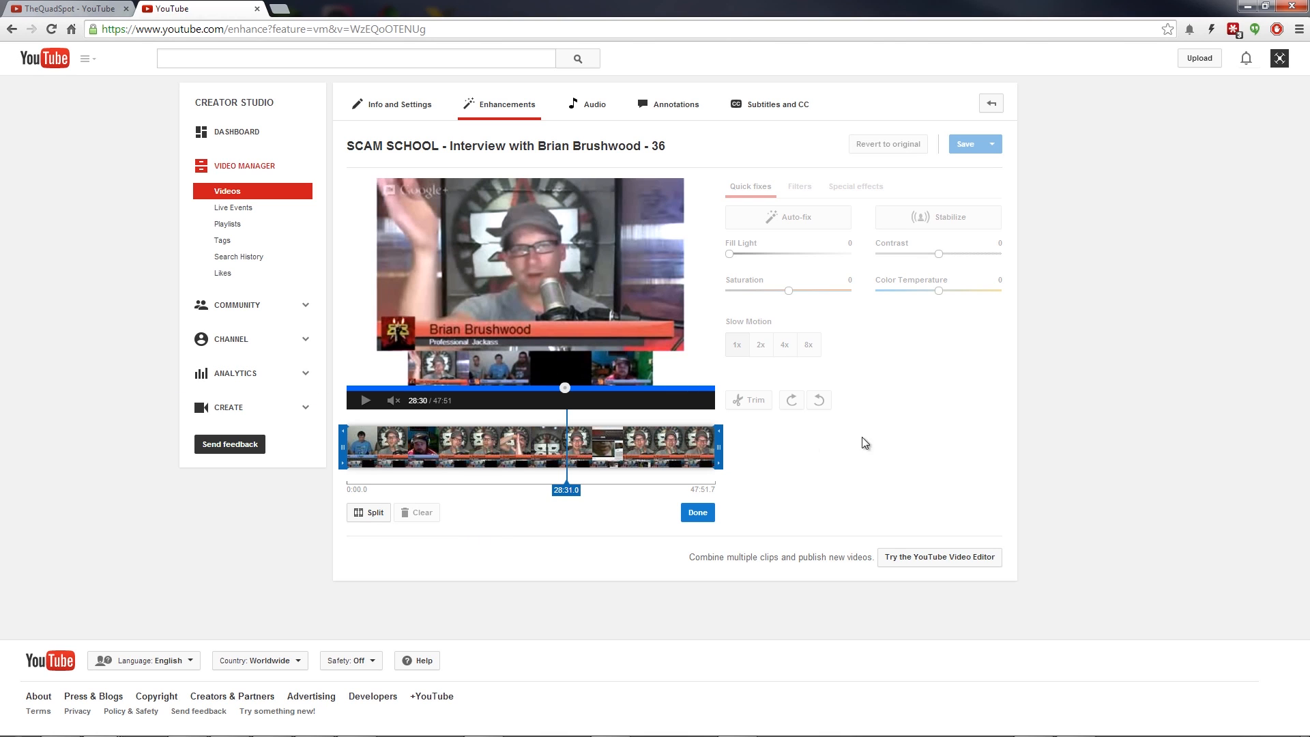
pyautogui.moveTo(1057, 396)
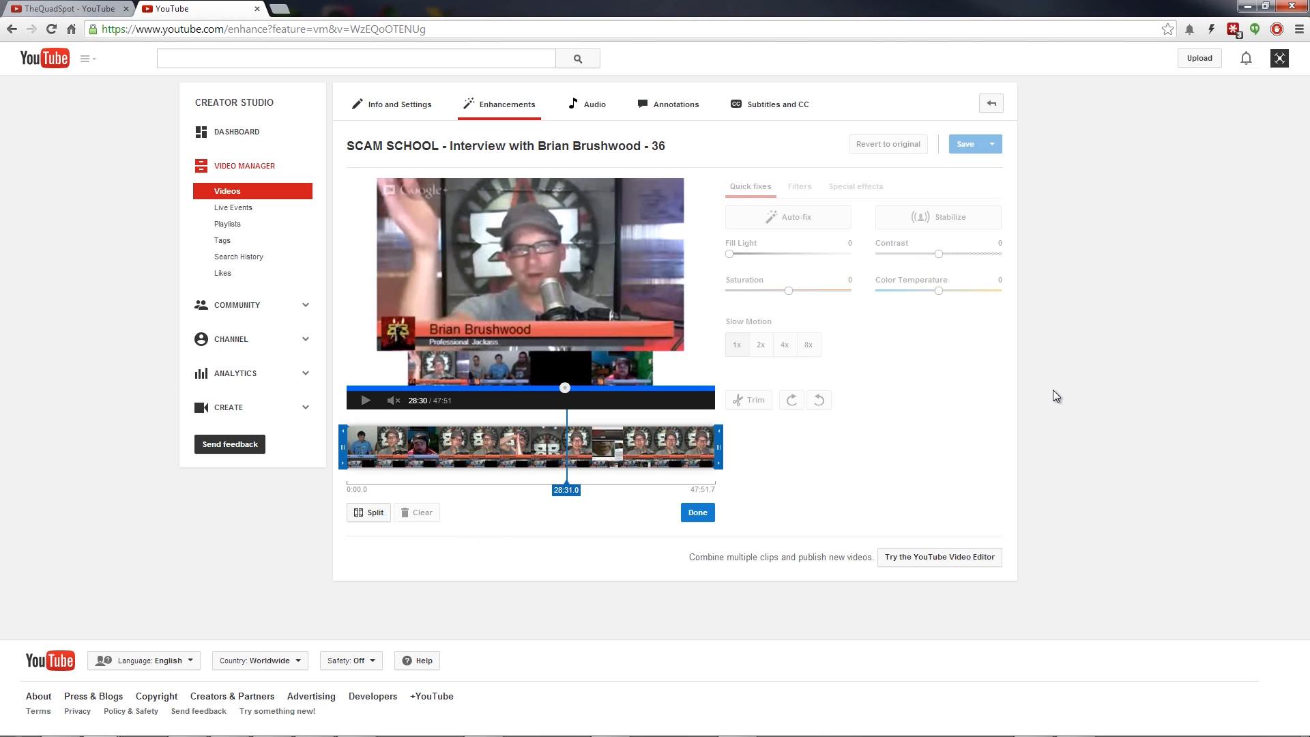